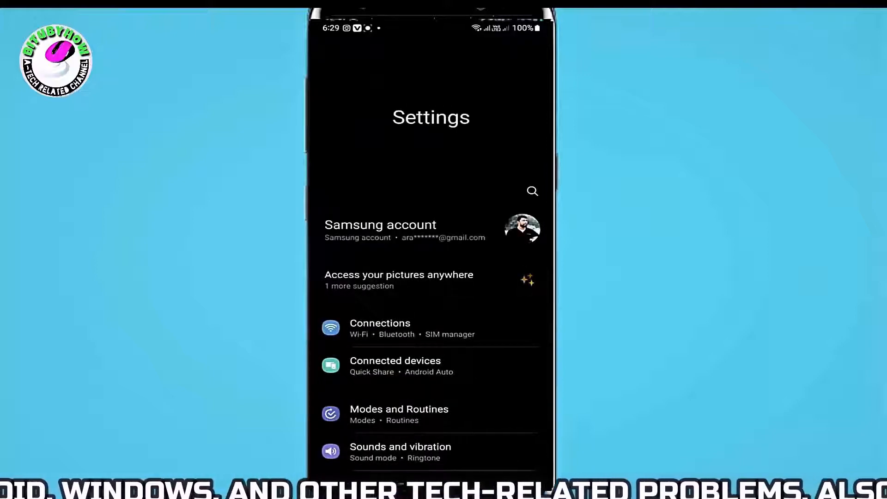
Find Chrome in the Apps list by searching "ch" and show its app details
scroll(down, 3)
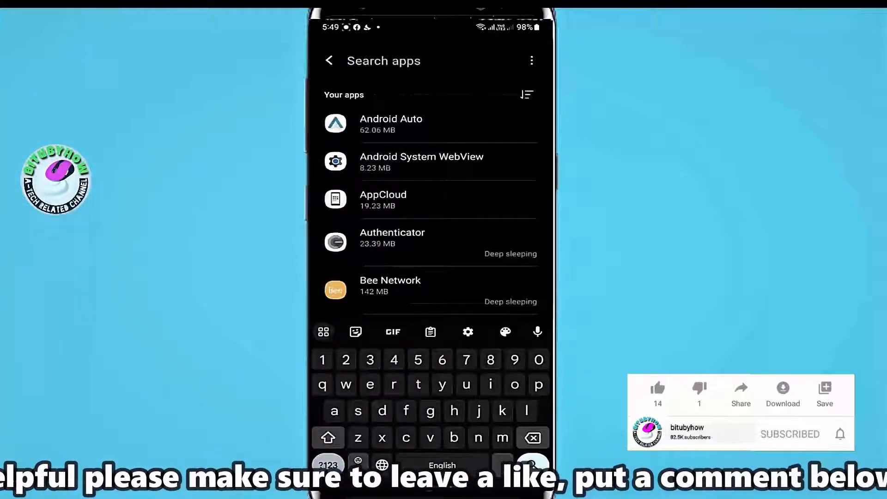
text(ch)
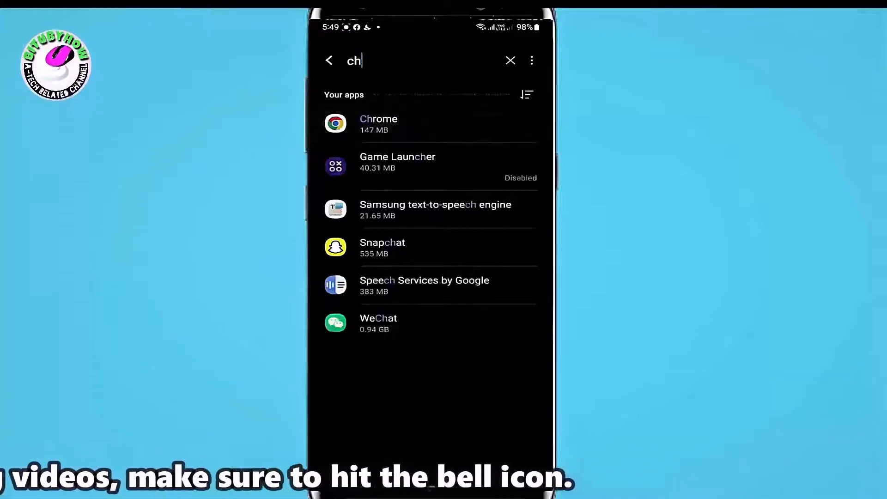
click(378, 123)
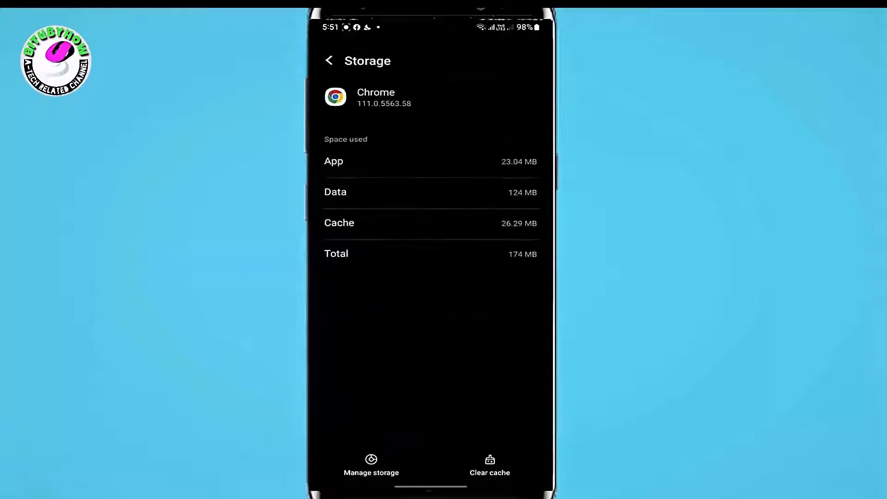
Clear Chrome's cache to 0 B, wipe all its app data, and leave the storage page
click(489, 464)
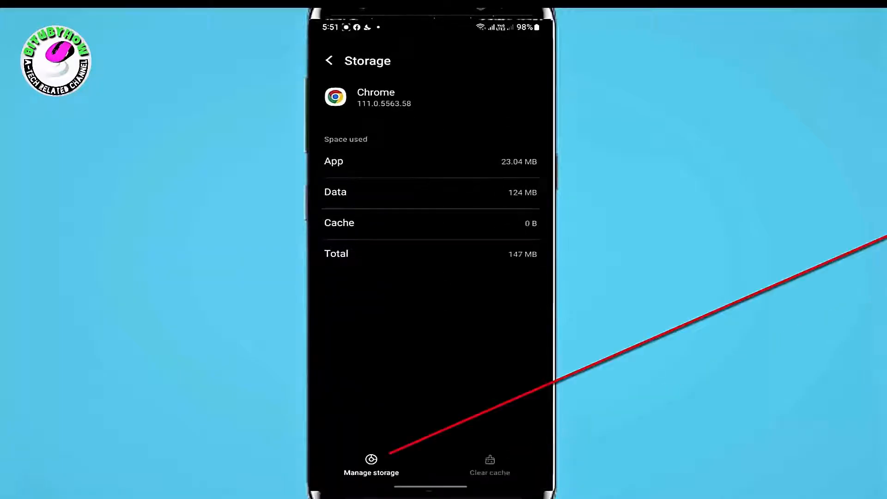
click(372, 464)
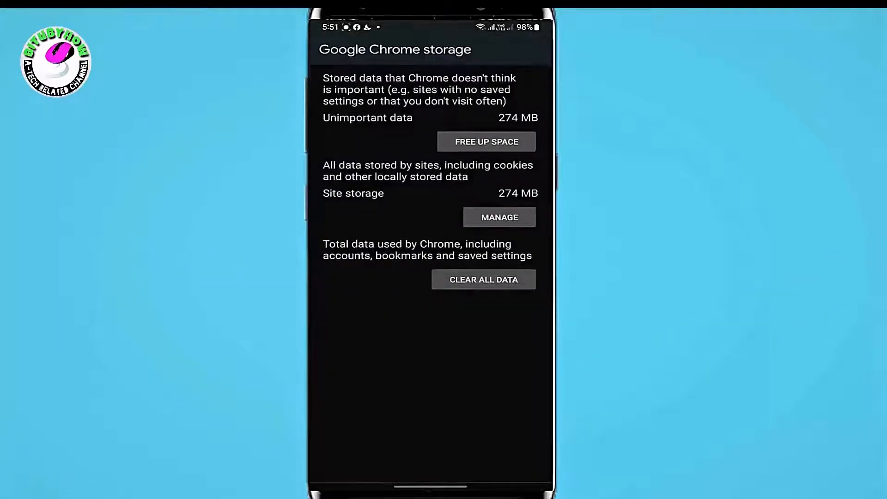
click(483, 279)
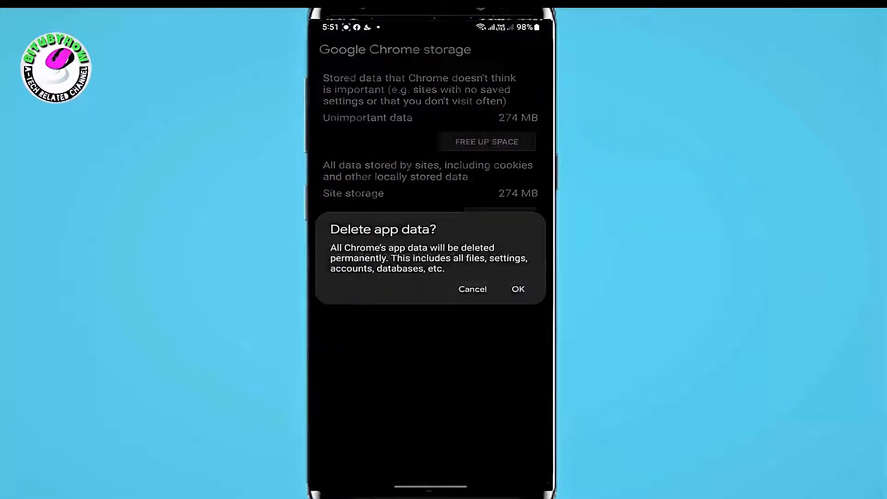
click(516, 289)
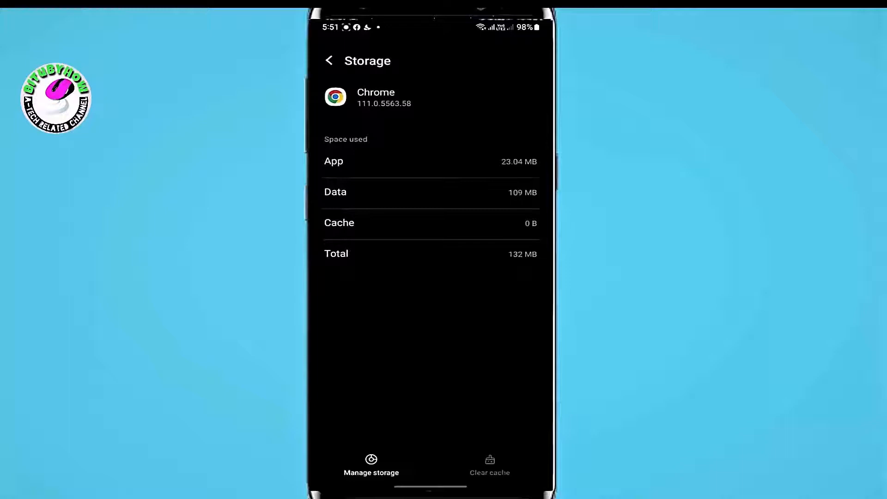
click(328, 61)
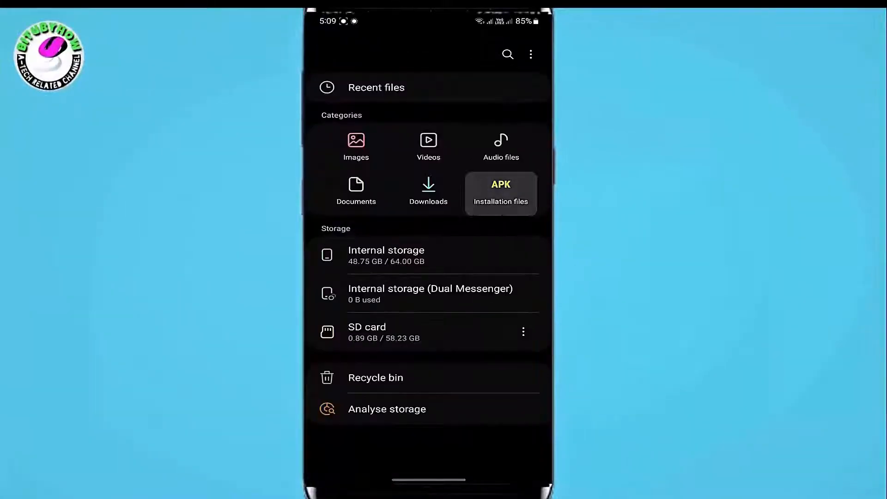
Show the Downloads list and select the APK Editor_1.9.0_Apkpure.apk installer
click(500, 192)
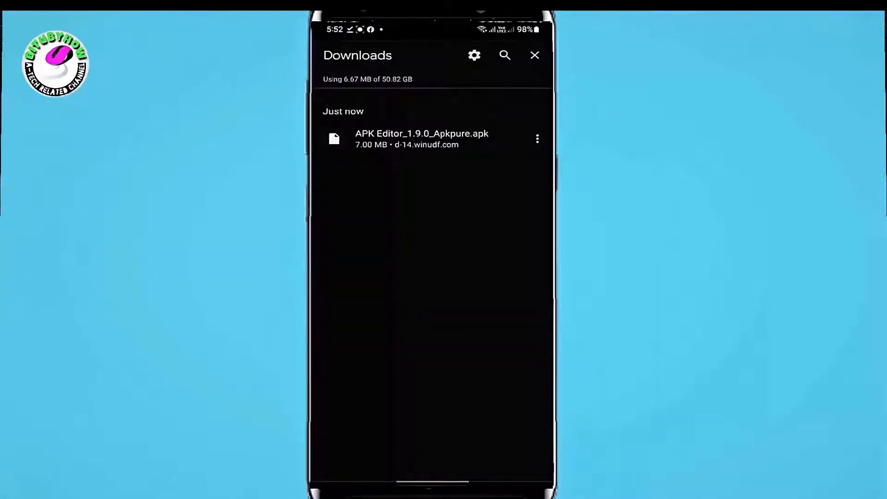
click(533, 55)
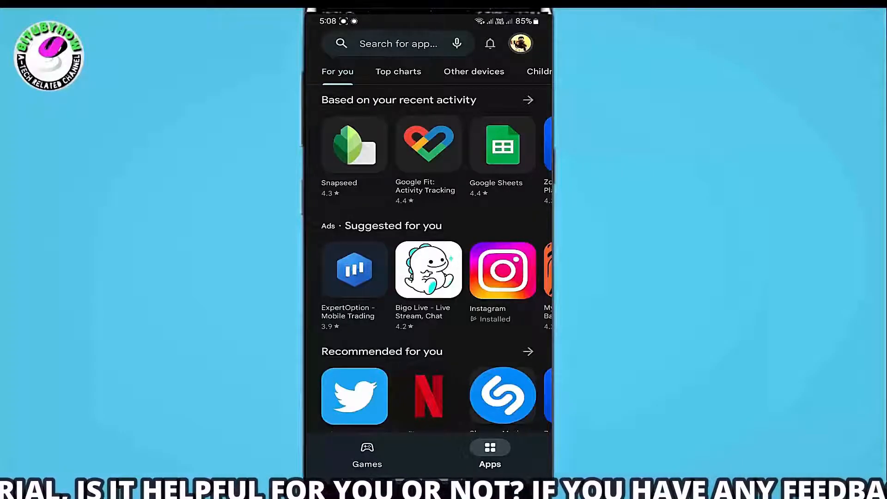
Switch off Scan apps with Play Protect from the Play Store account menu and confirm Turn off
click(519, 43)
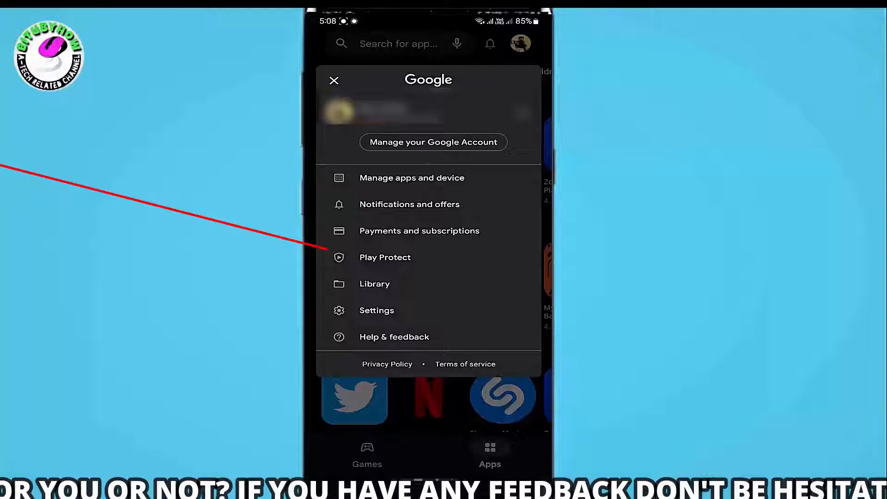
click(384, 257)
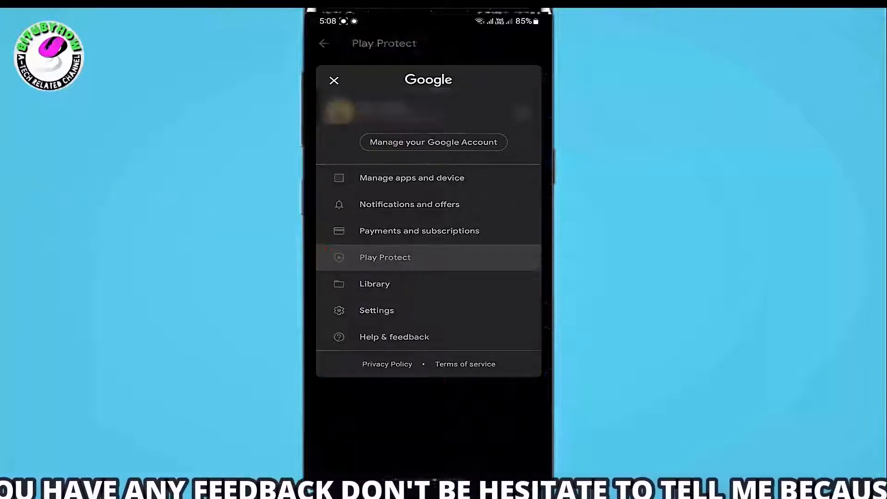
click(333, 80)
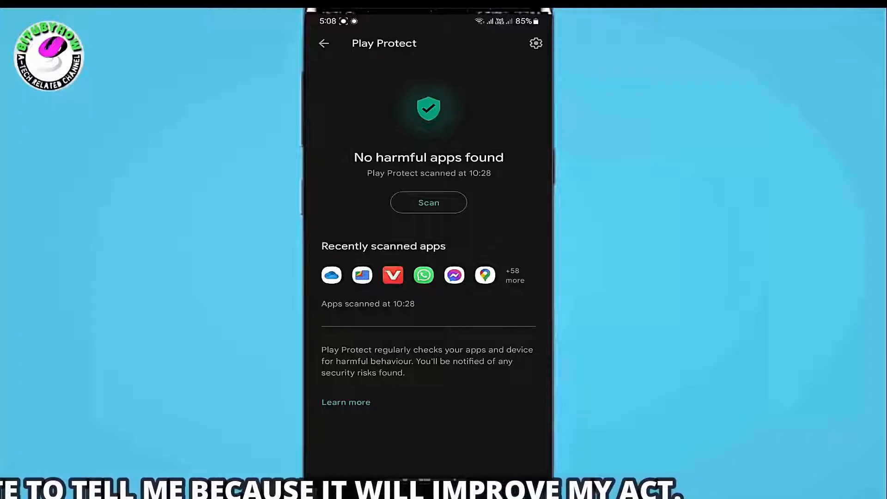
click(535, 43)
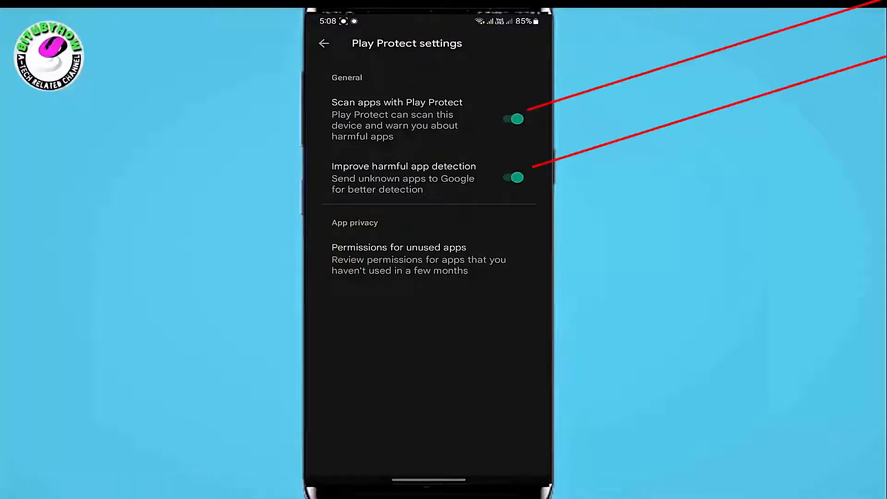
click(511, 119)
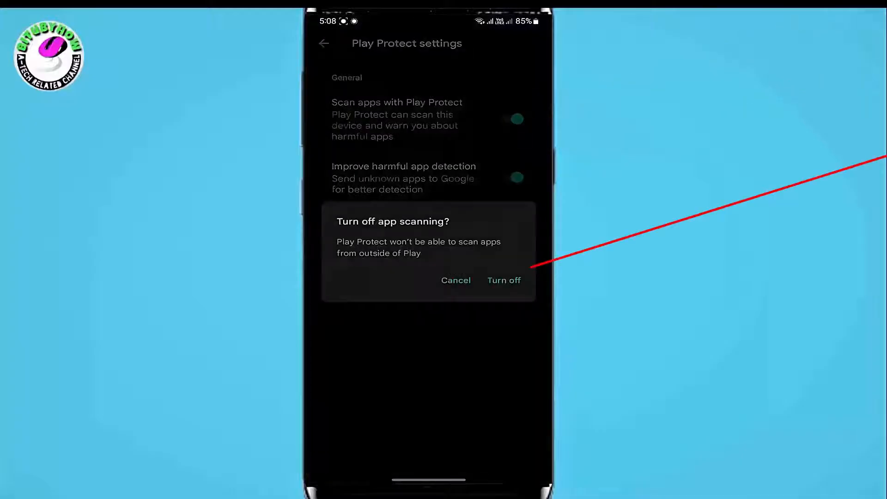
click(502, 280)
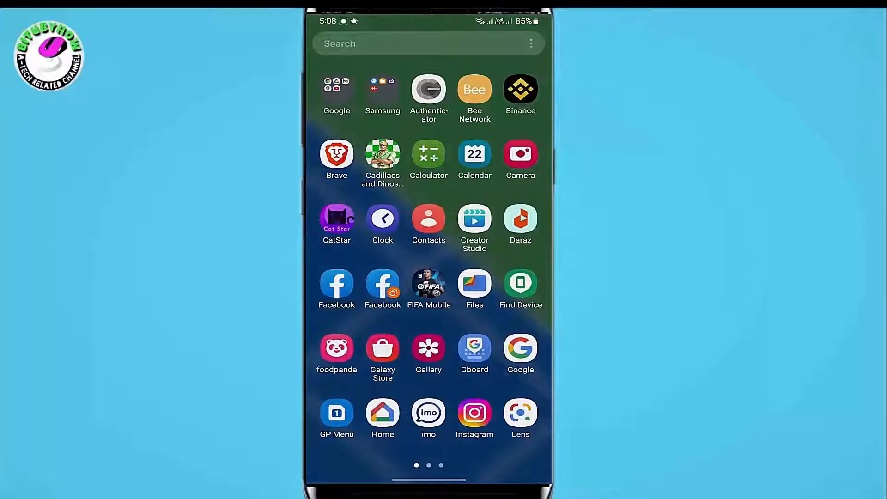
Attempt the PKK APK install from My Files Downloads and follow the security block to Install unknown apps
click(474, 283)
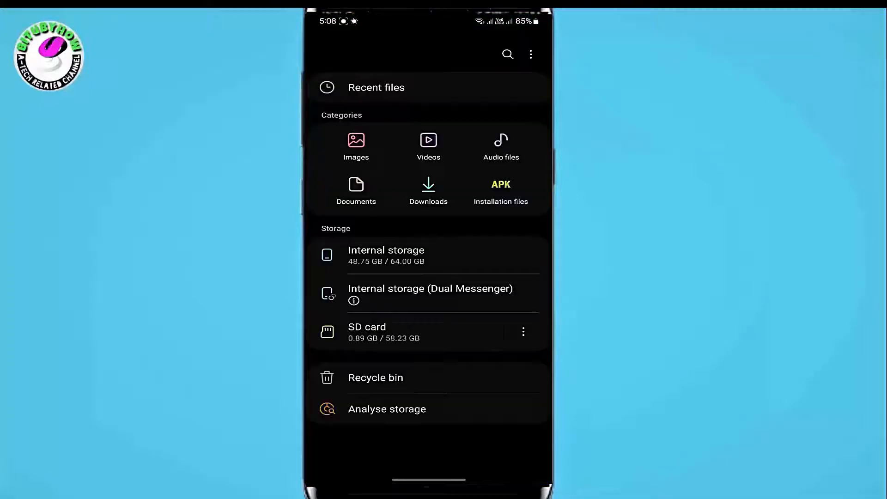
click(500, 189)
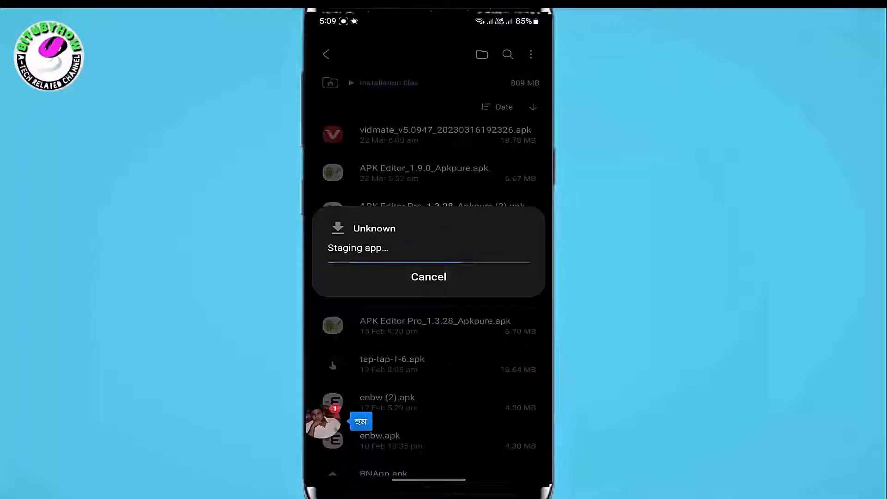
click(428, 276)
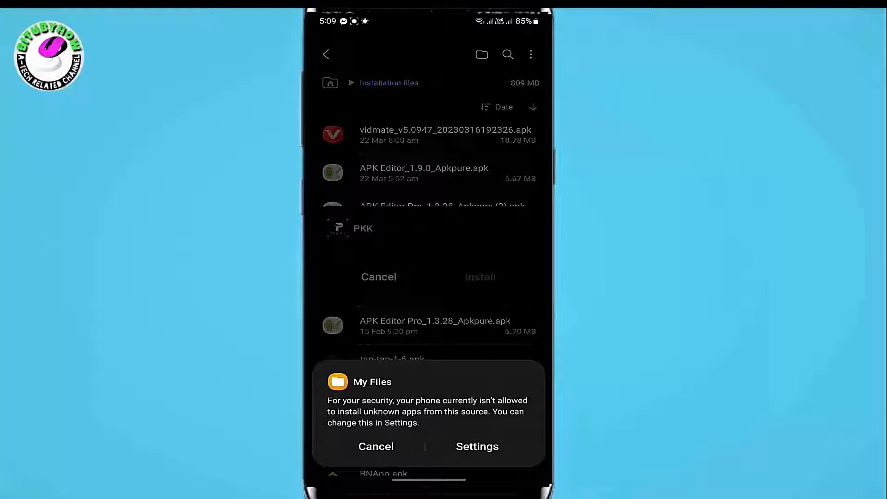
click(477, 446)
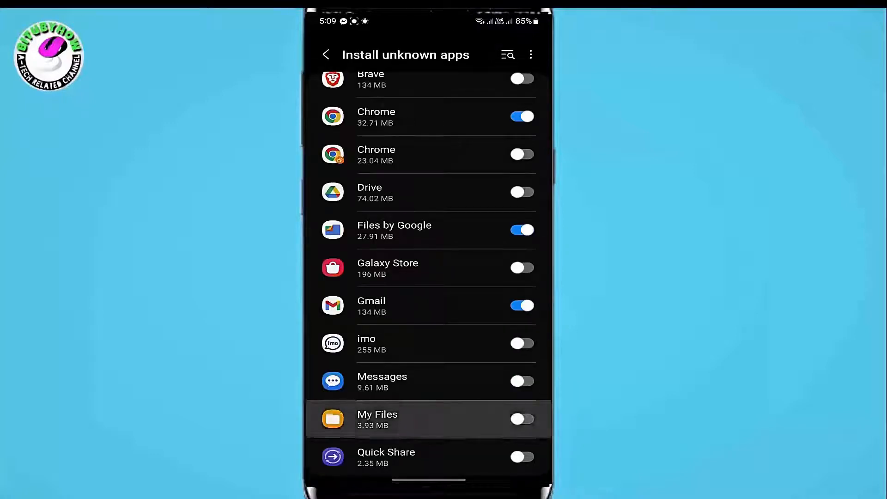
click(521, 418)
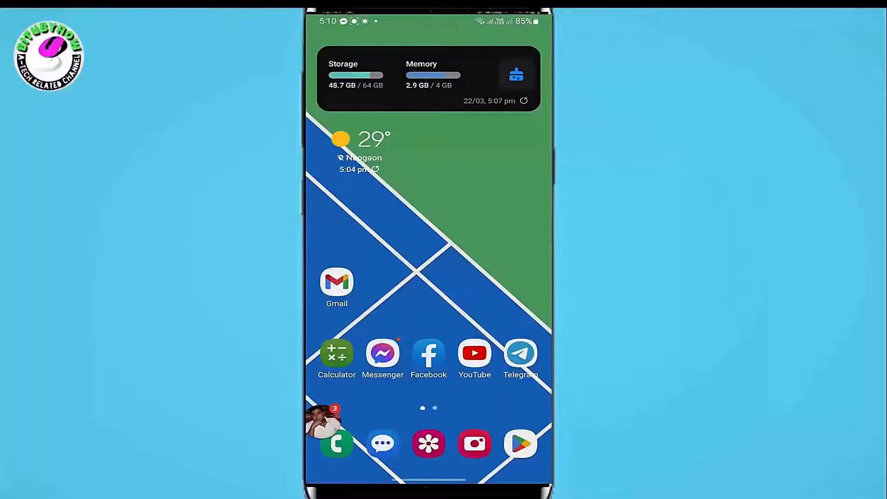
Install Files by Google from the Play Store via a "file" search and launch it
click(519, 444)
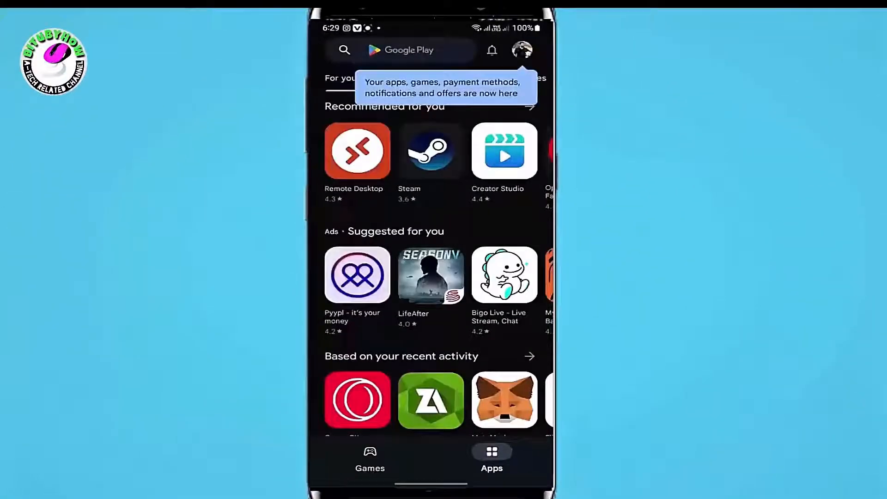
text(file)
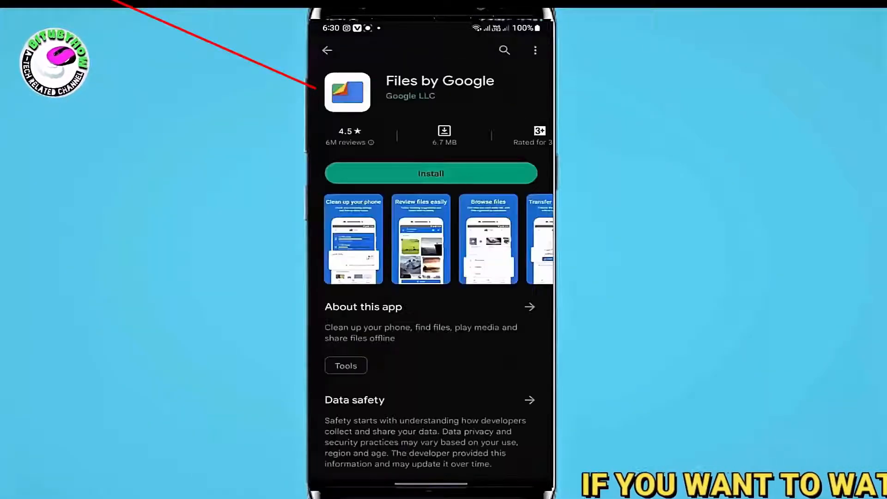
click(431, 172)
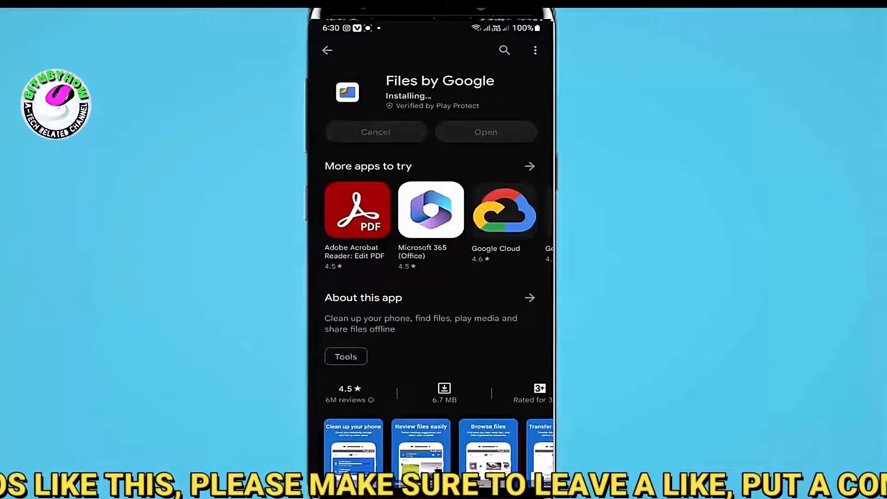
click(485, 132)
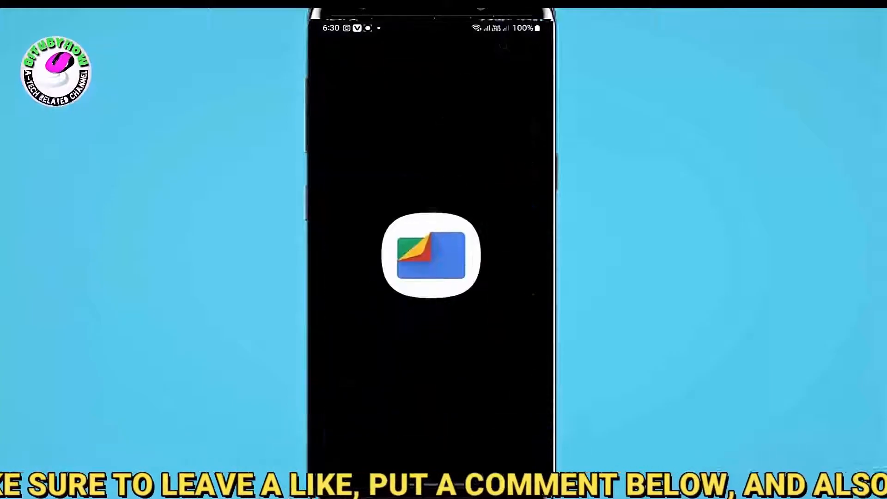
Get past the Files welcome screen, granting file access and notification permission
click(430, 255)
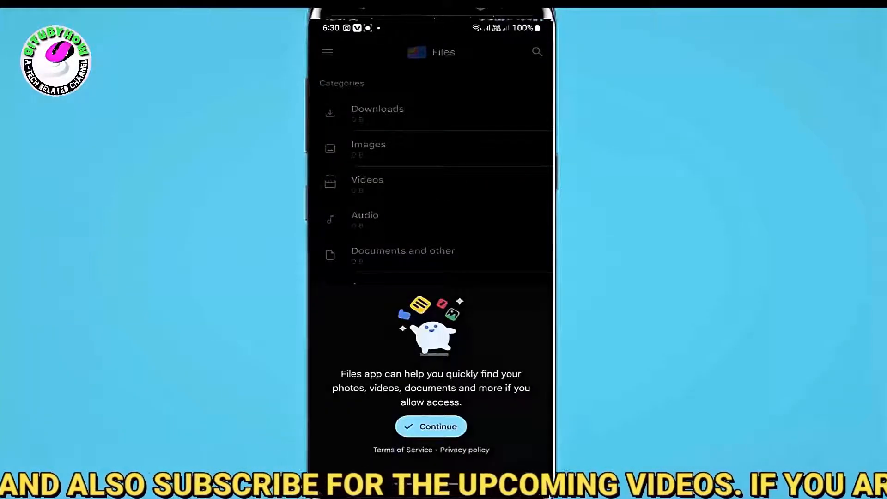
click(430, 426)
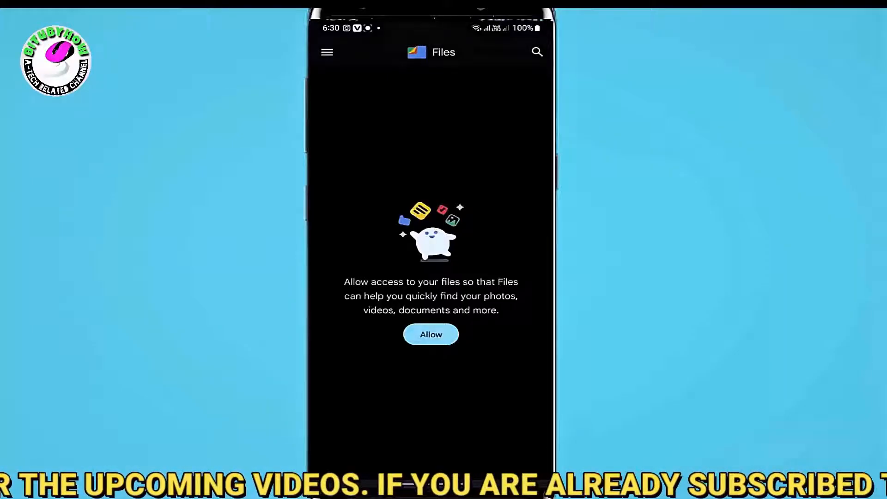
click(431, 334)
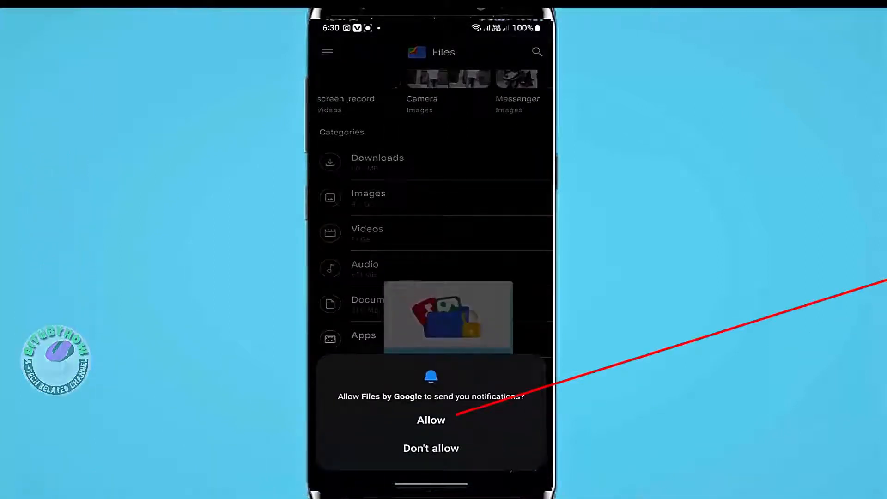
click(432, 419)
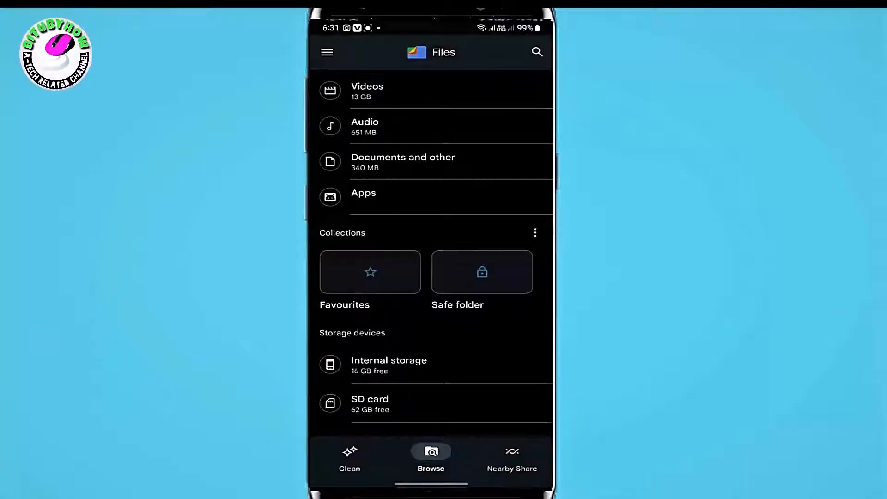
Start installing an APK Editor Pro package from the Downloads category
scroll(down, 3)
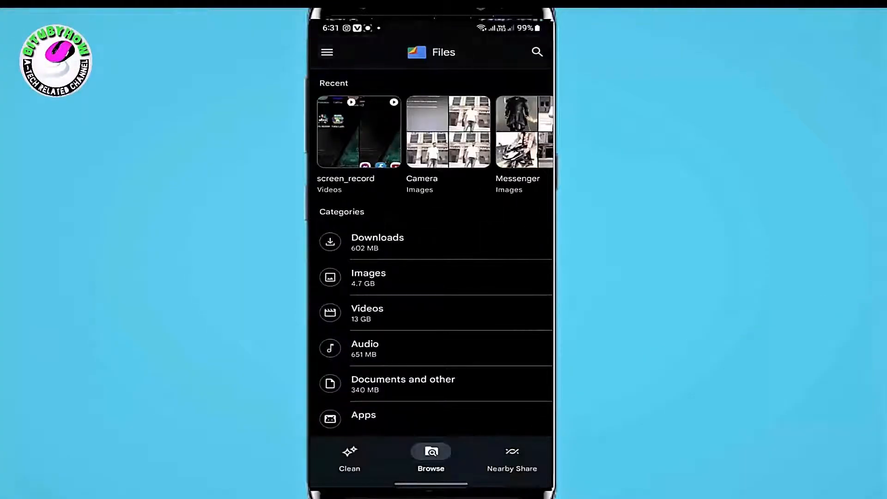
click(377, 242)
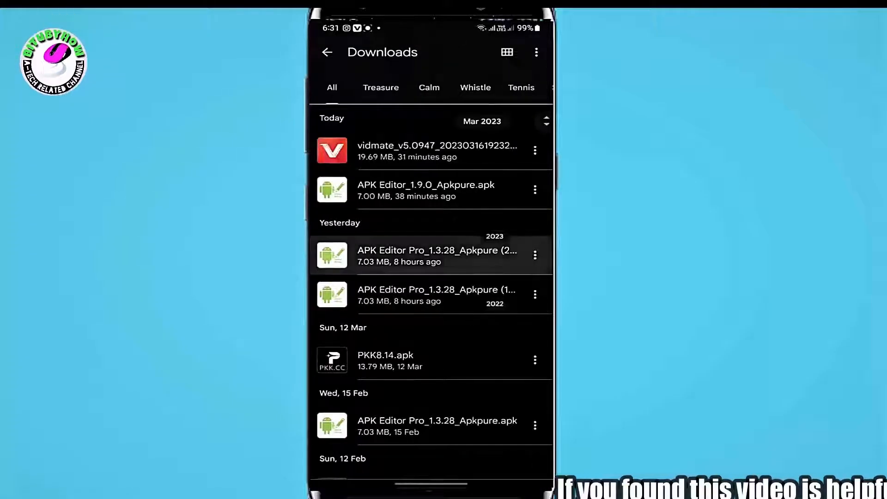
click(437, 255)
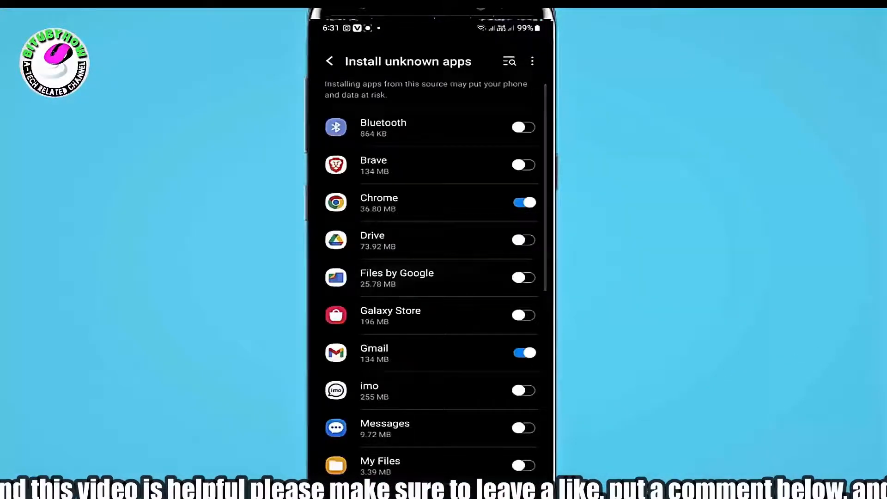
Scroll the Install unknown apps list looking for Files by Google
scroll(down, 3)
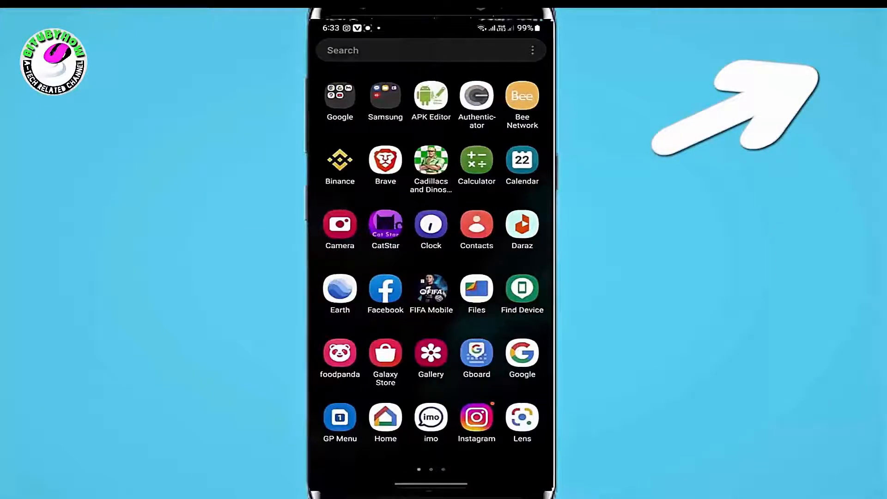
Launch APK Editor from the app drawer, reaching its access-permission prompts
click(430, 94)
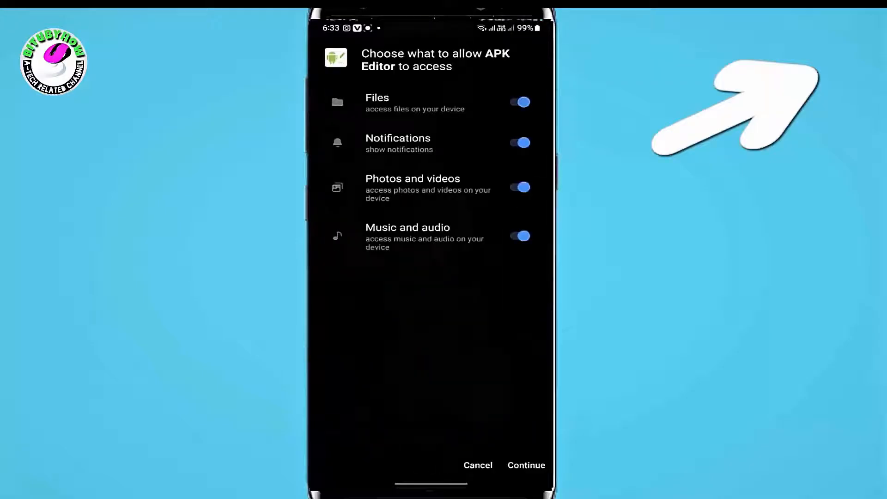